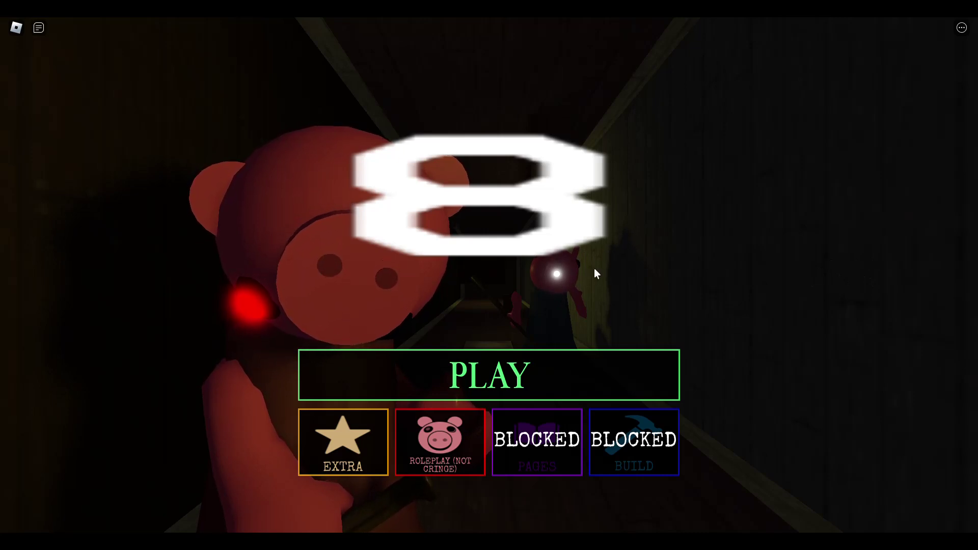
Start the game via PLAY to enter the lobby's map voting screen
click(489, 374)
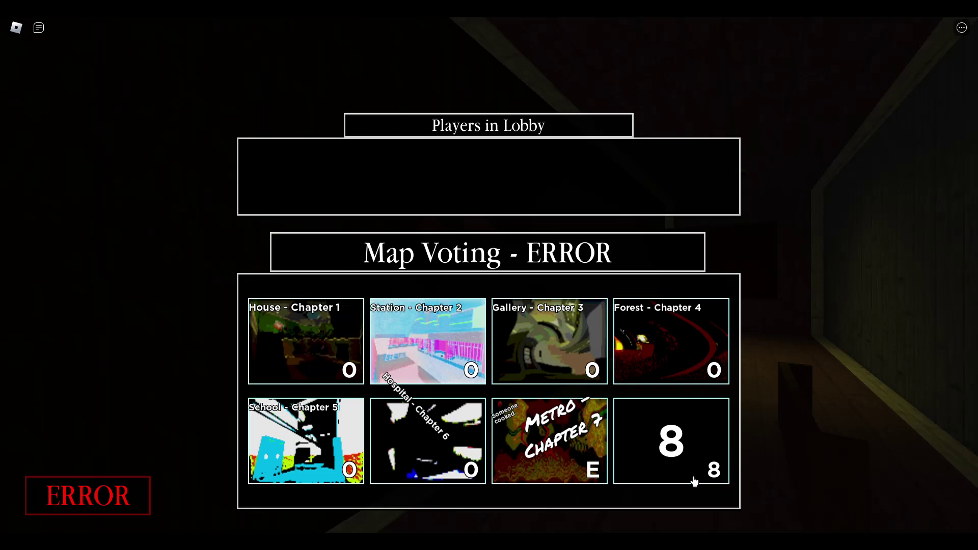
mouse_move(695, 460)
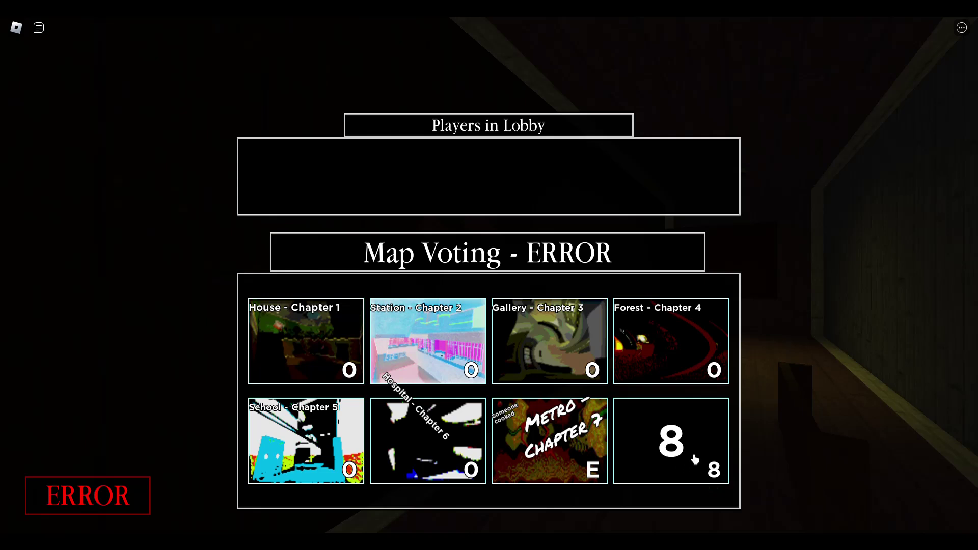
click(672, 441)
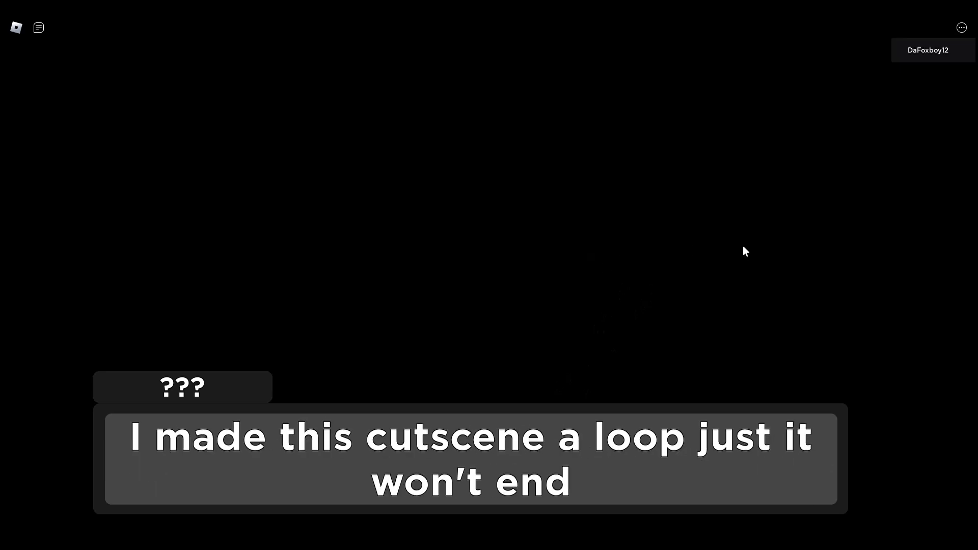
mouse_move(717, 252)
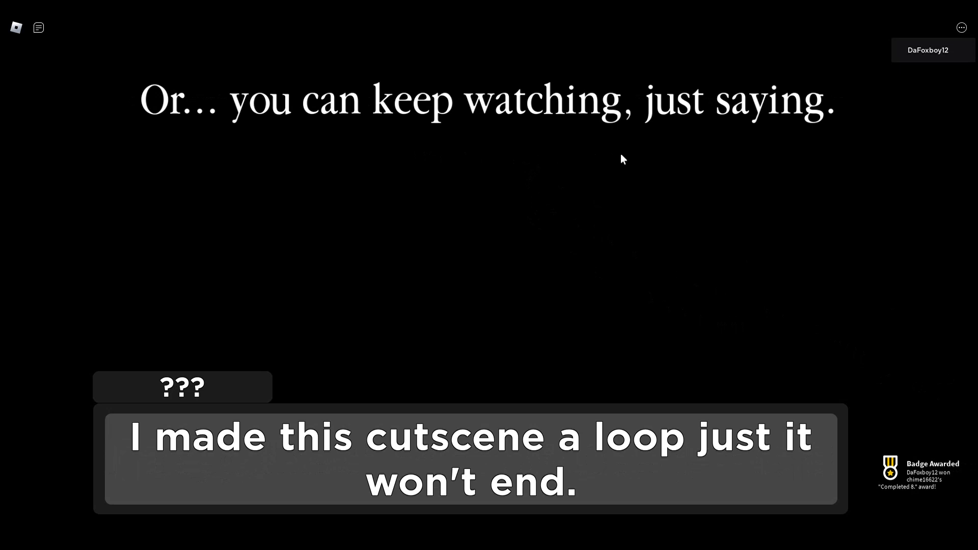
mouse_move(639, 186)
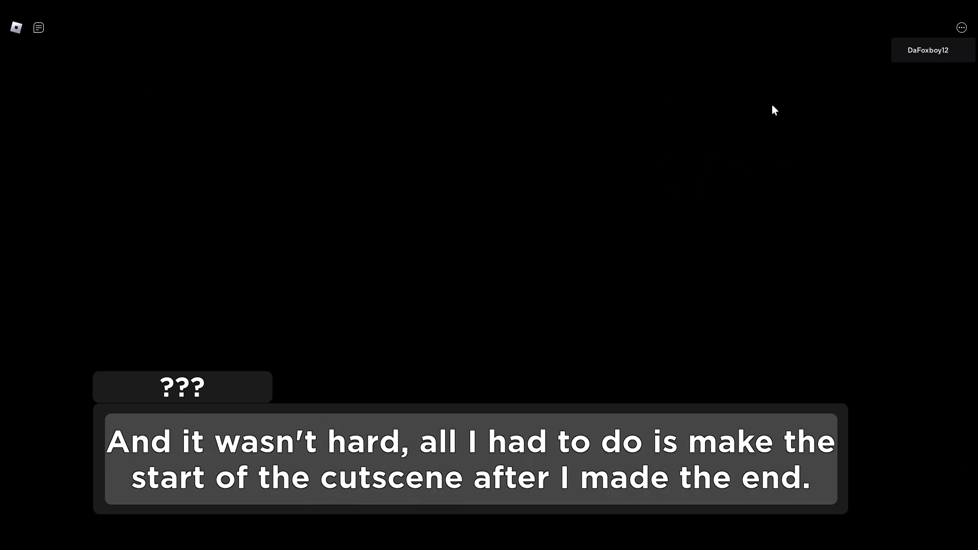
mouse_move(904, 148)
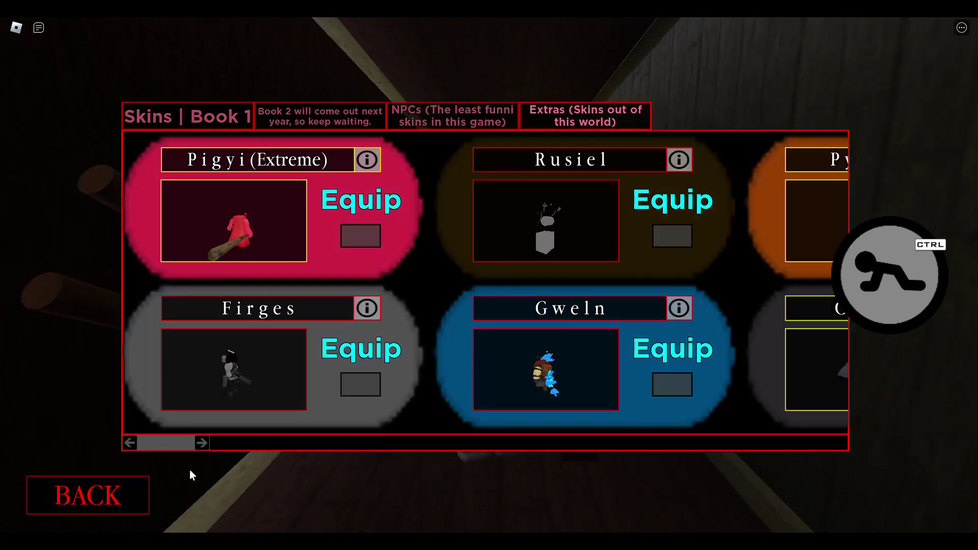
Page to the Eigtyi skin, view its fun facts, and return to the Book 1 skins list
click(202, 443)
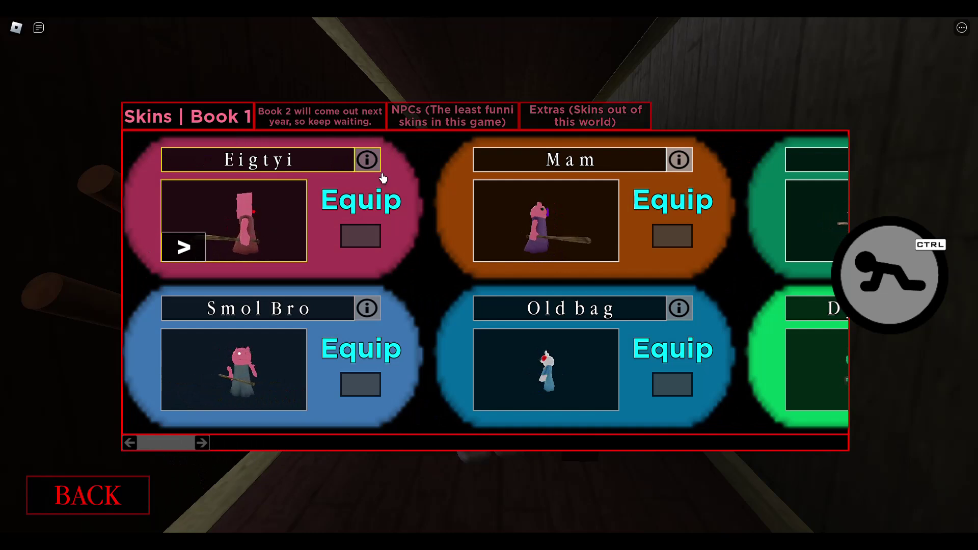
click(367, 160)
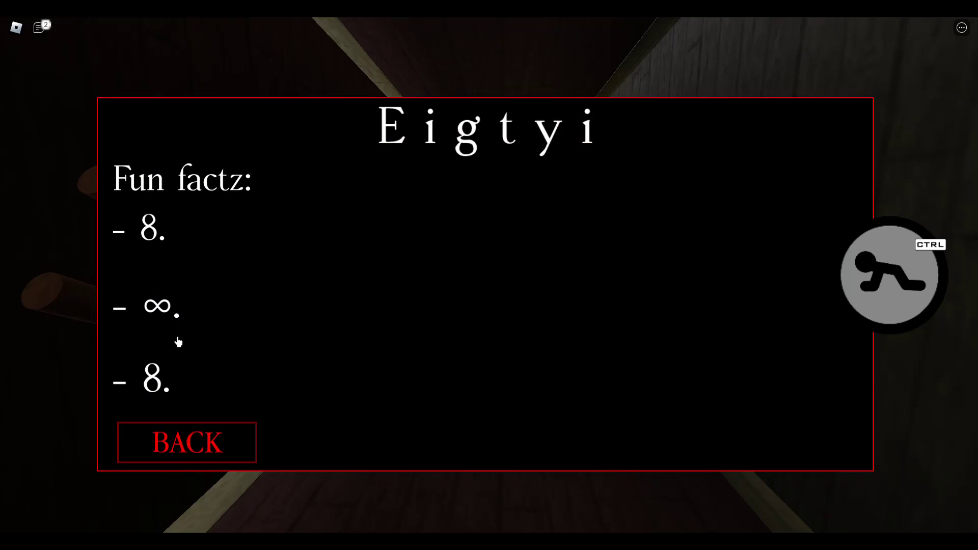
click(186, 443)
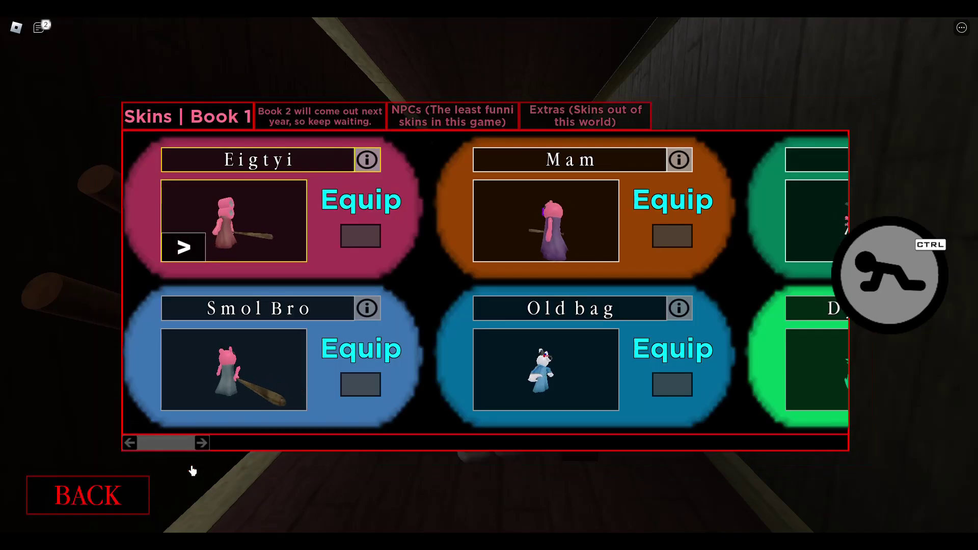